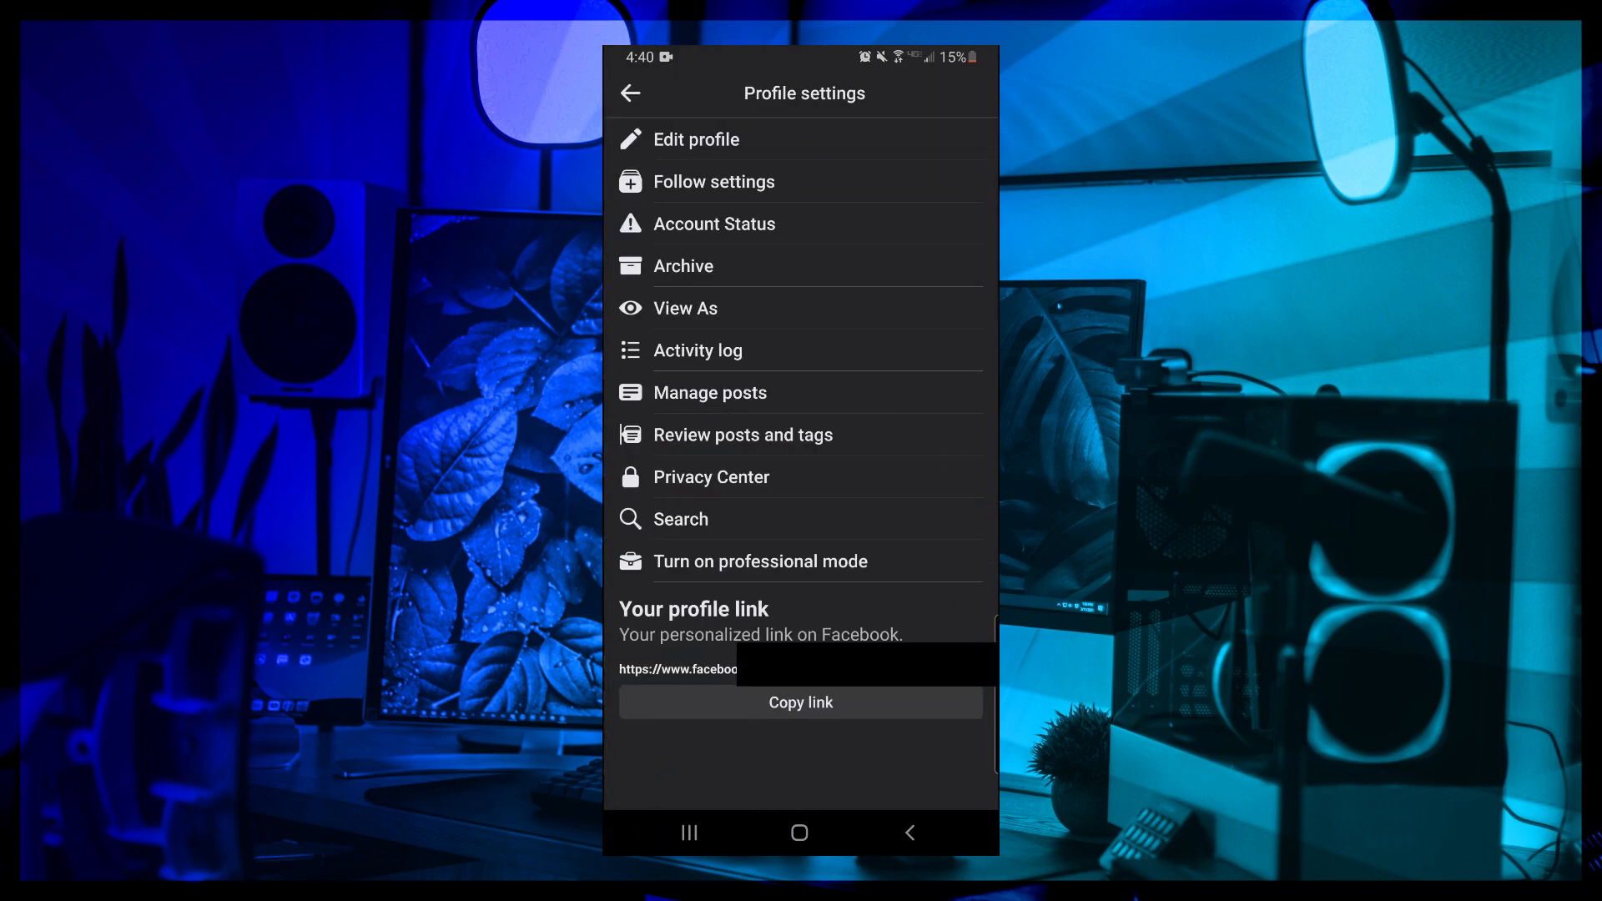
- Start turning on professional mode from Profile settings to reach its introduction screen
left_click(759, 561)
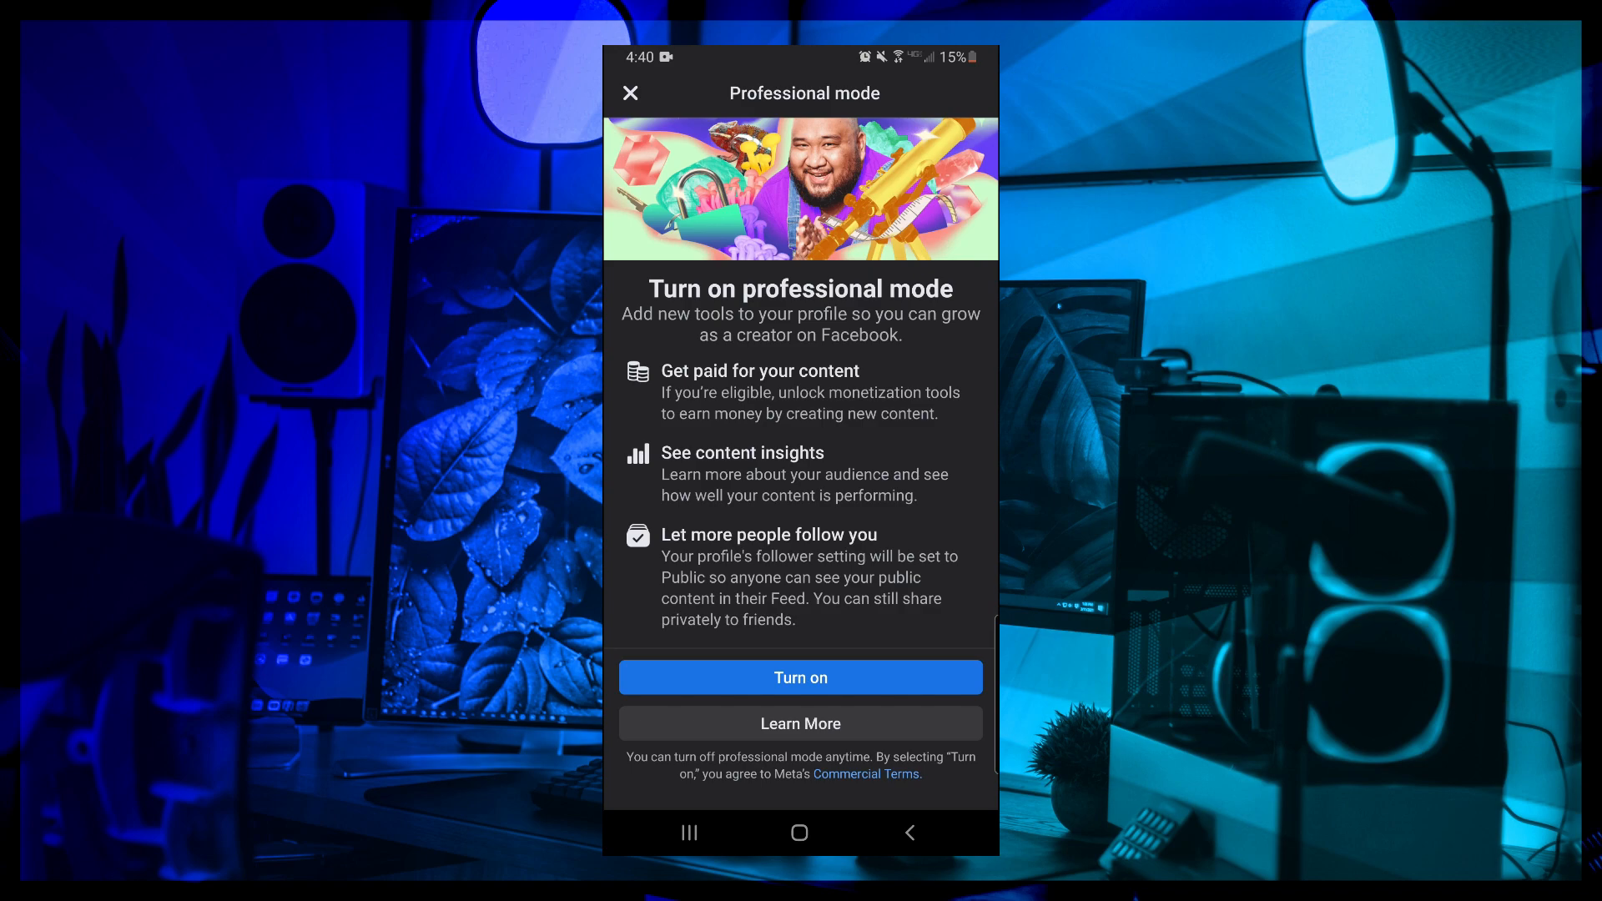
- Turn on professional mode and continue to the profile, now labelled Digital creator
left_click(799, 678)
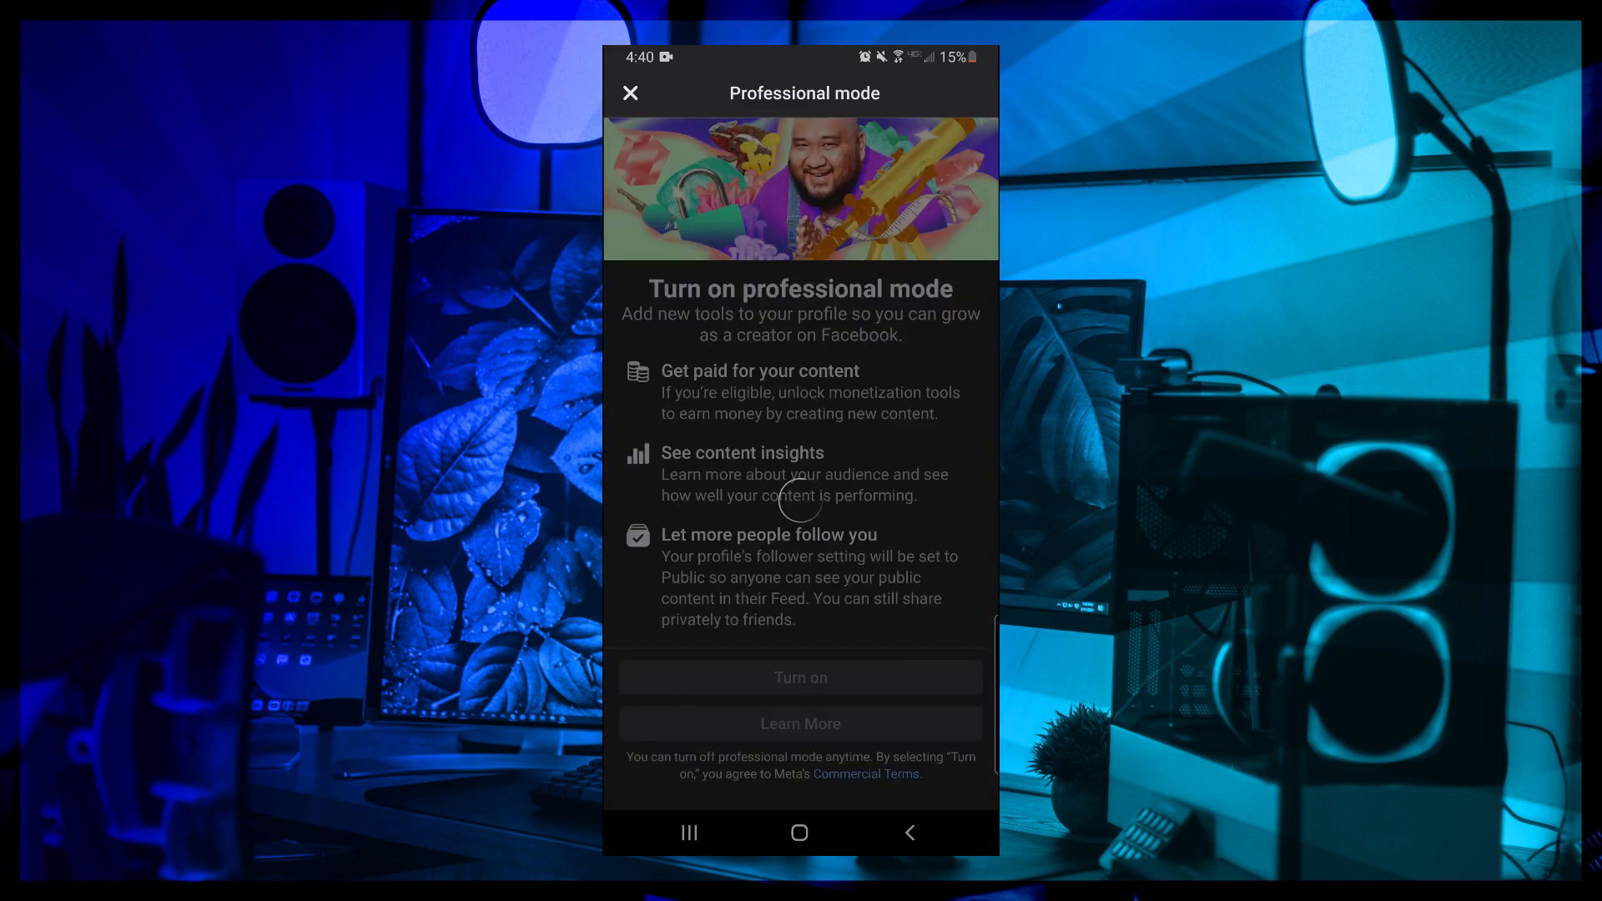
left_click(799, 678)
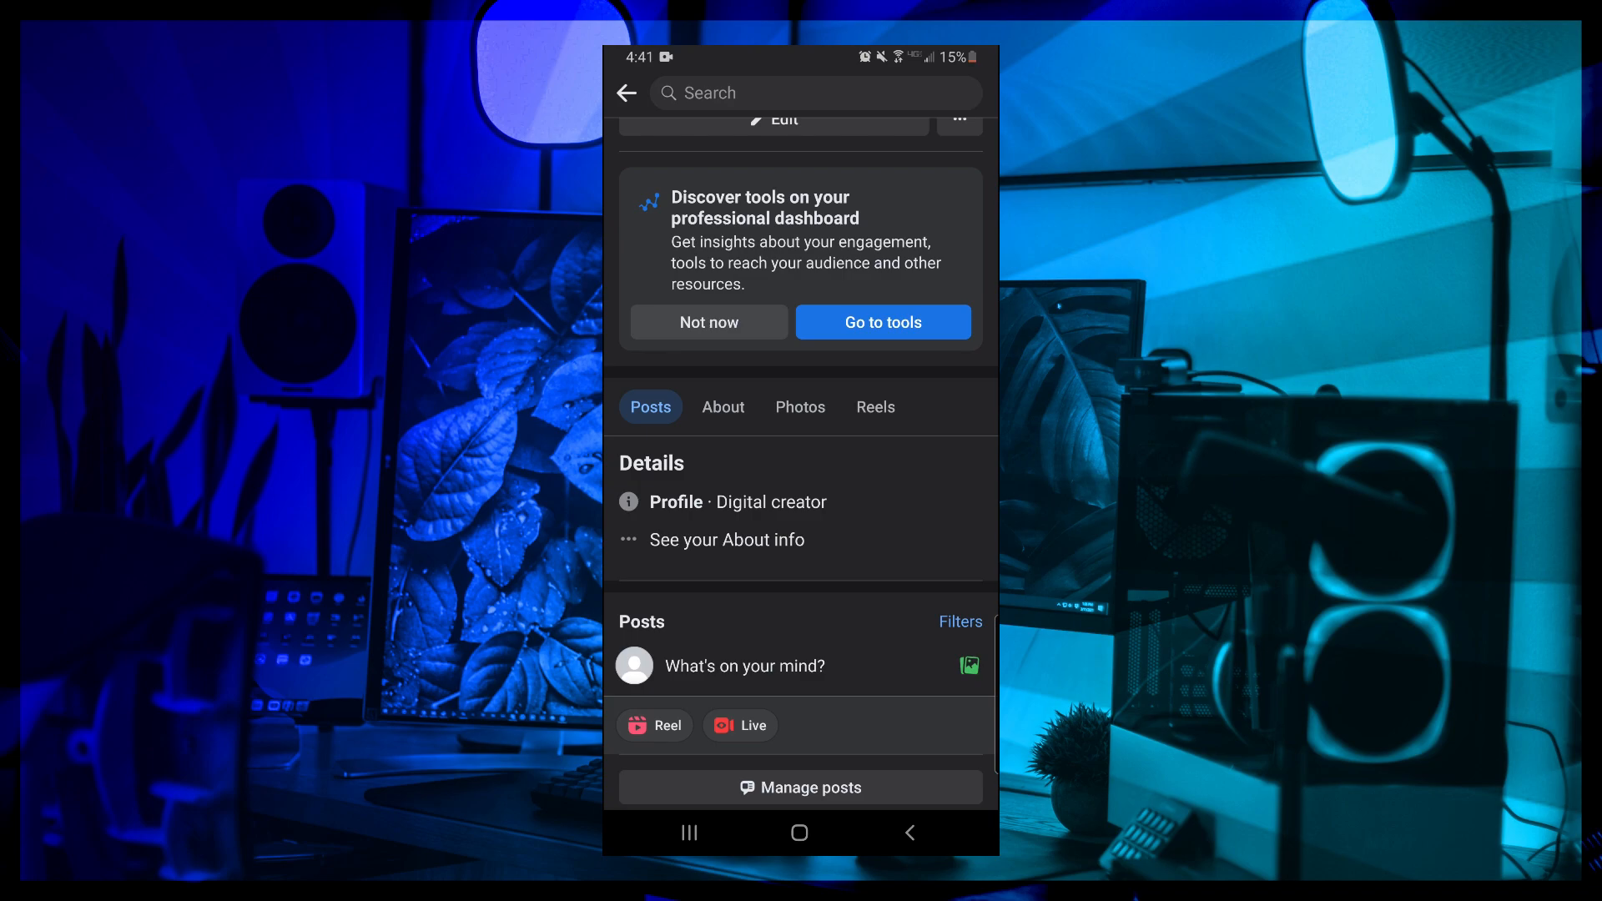
- Go to the Professional dashboard and review its zero-value stats and Tools section (Ad Center, Monetization, Events)
left_click(881, 322)
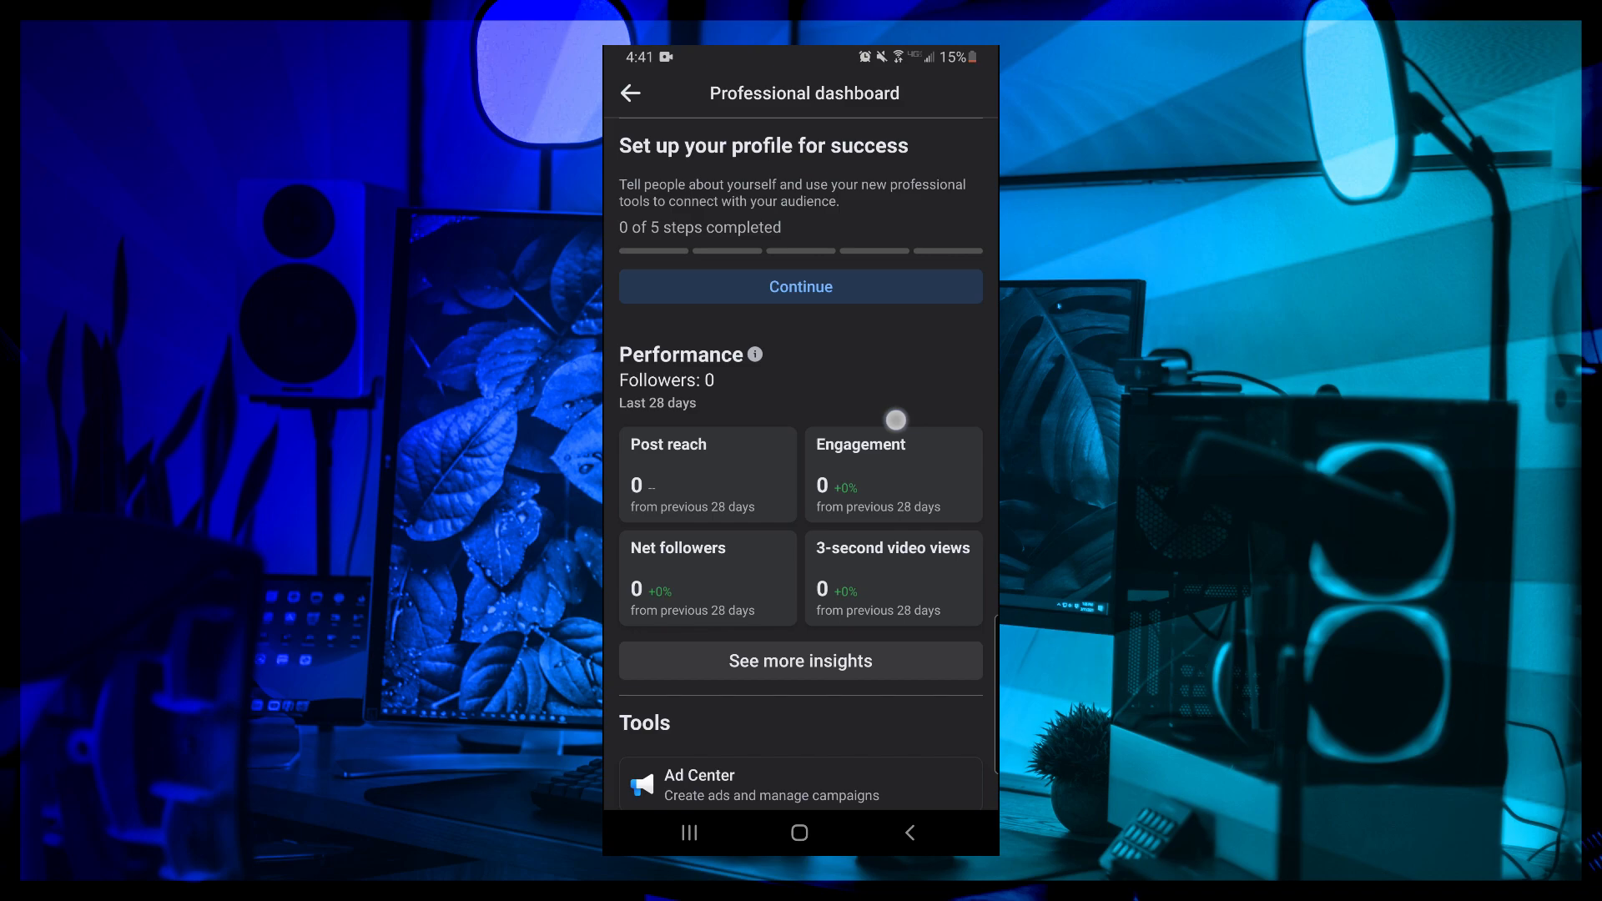
scroll("down", 3)
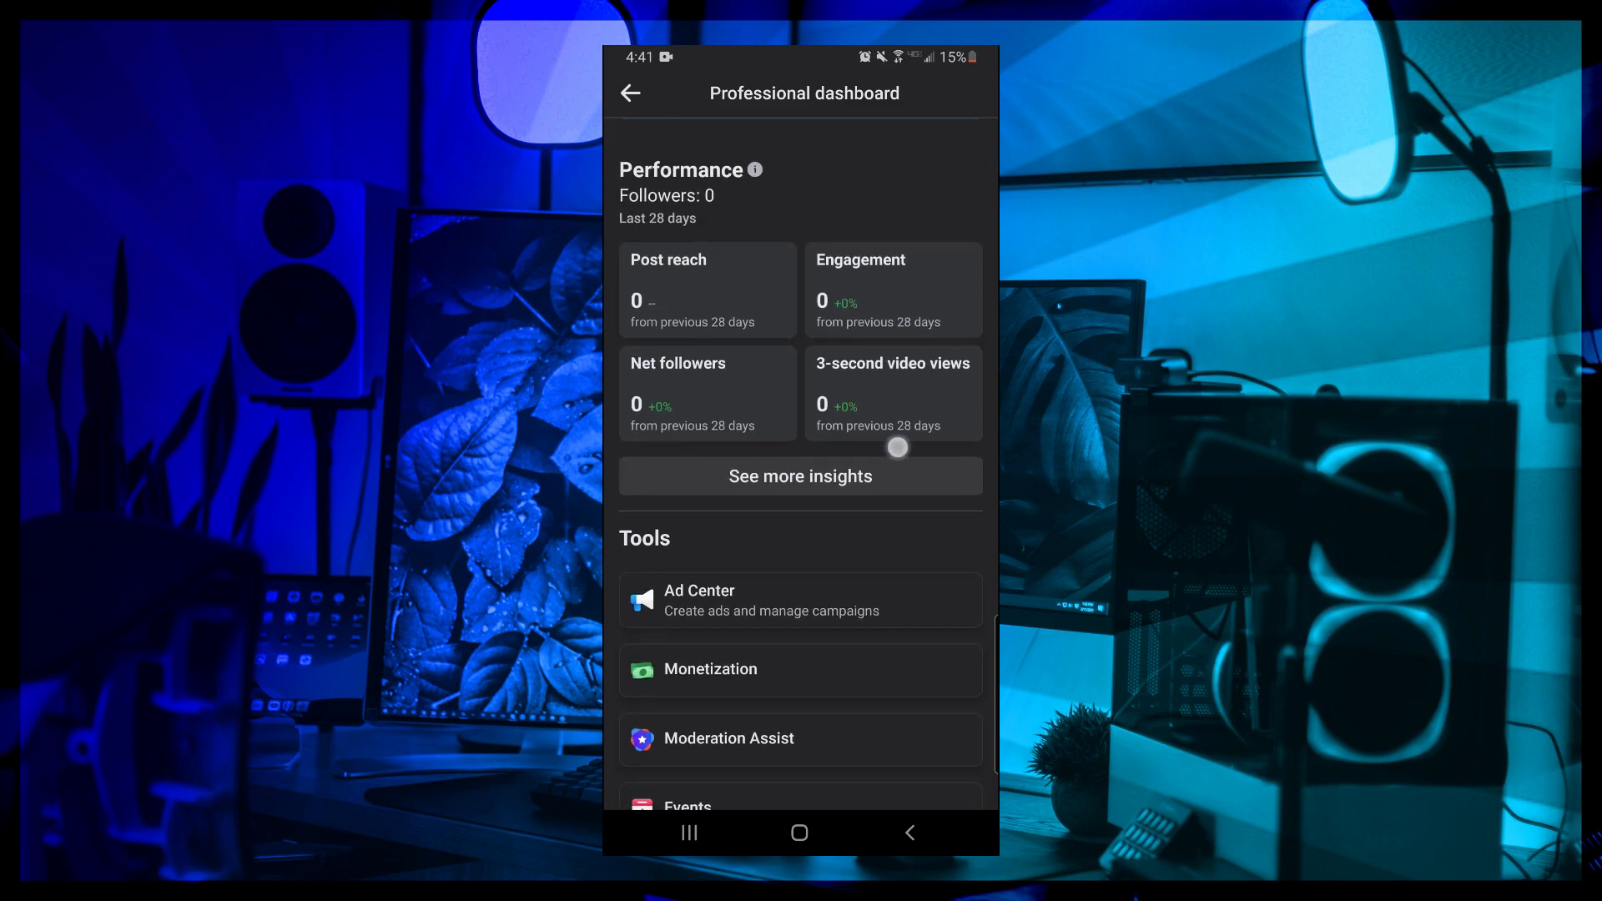
scroll("down", 3)
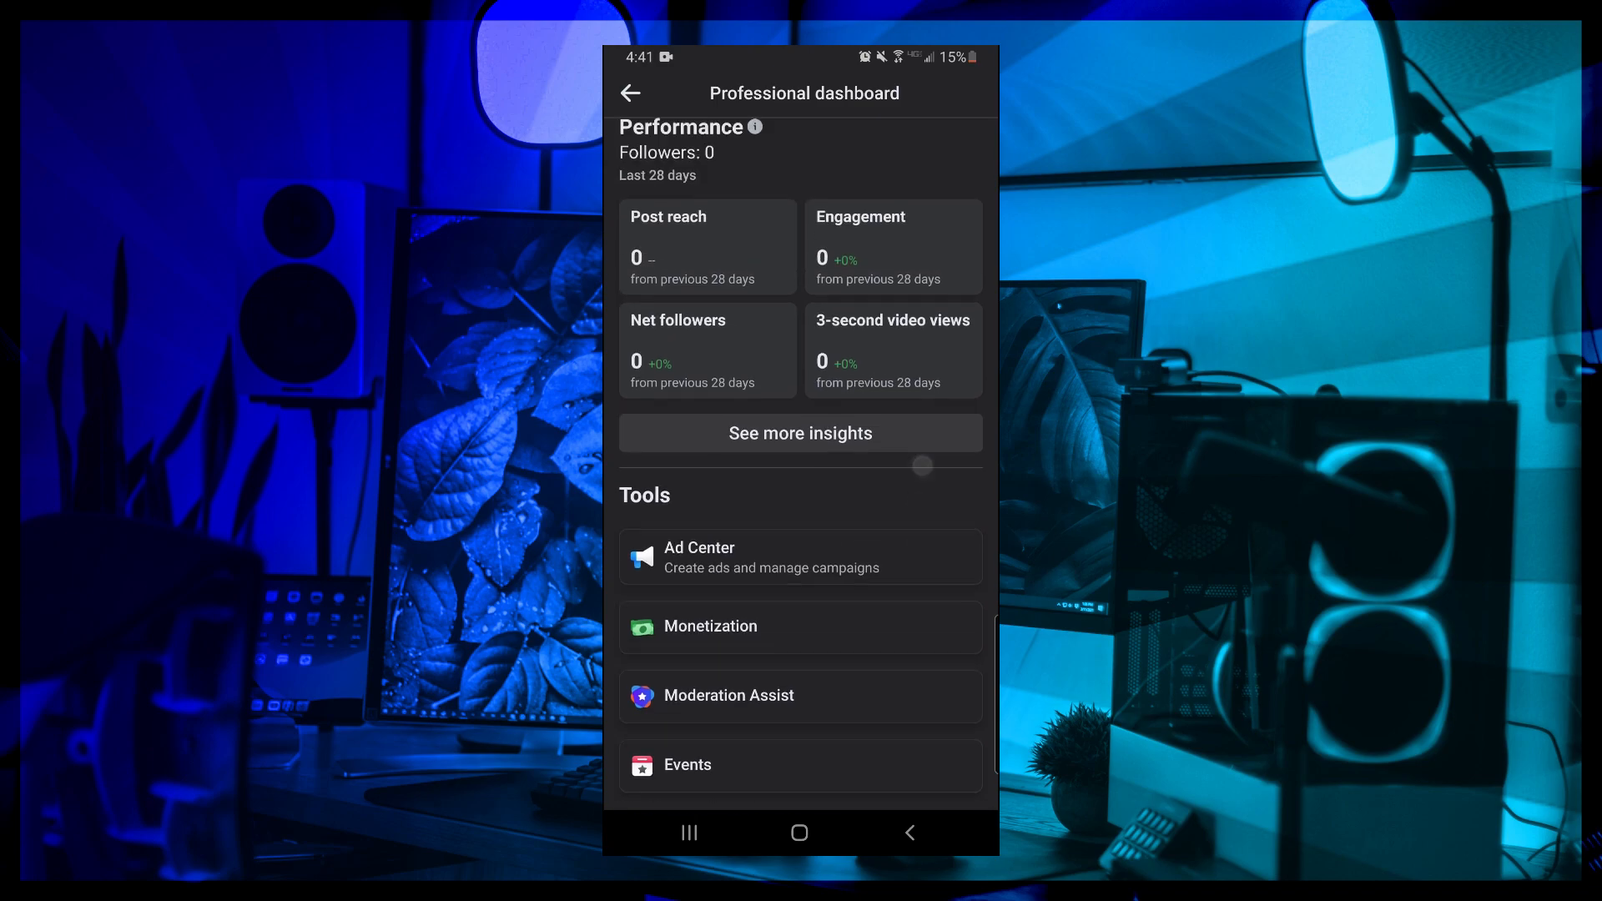